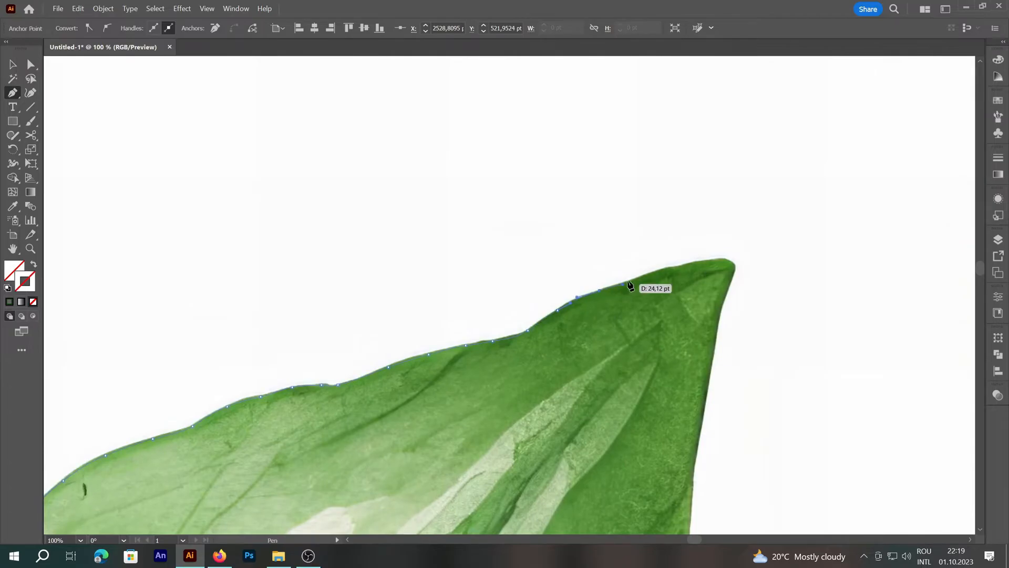
# Pen-trace anchors along the leaves' lower and top edges, close the dark green path and select it
pyautogui.rightClick(698, 293)
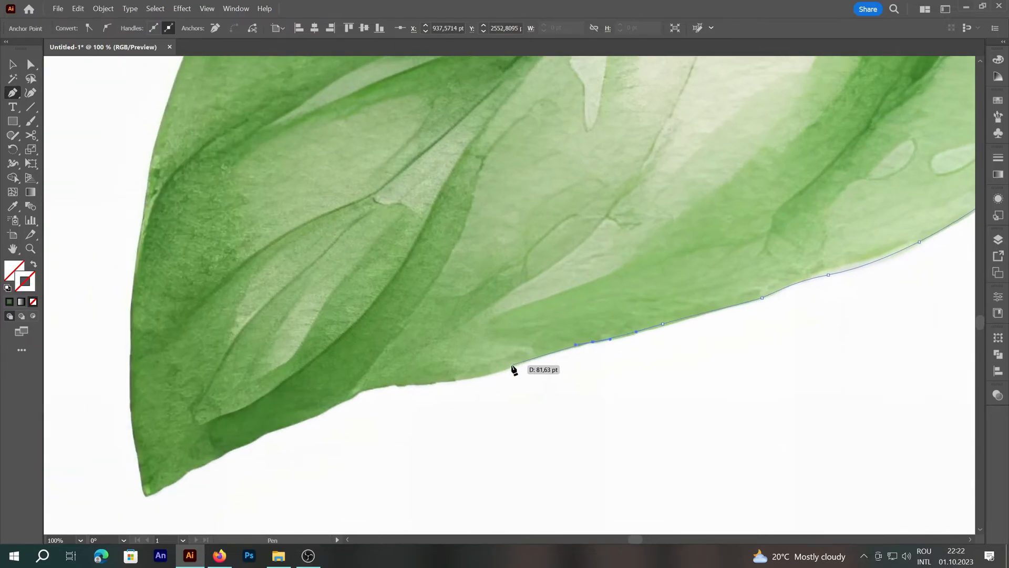
pyautogui.click(350, 394)
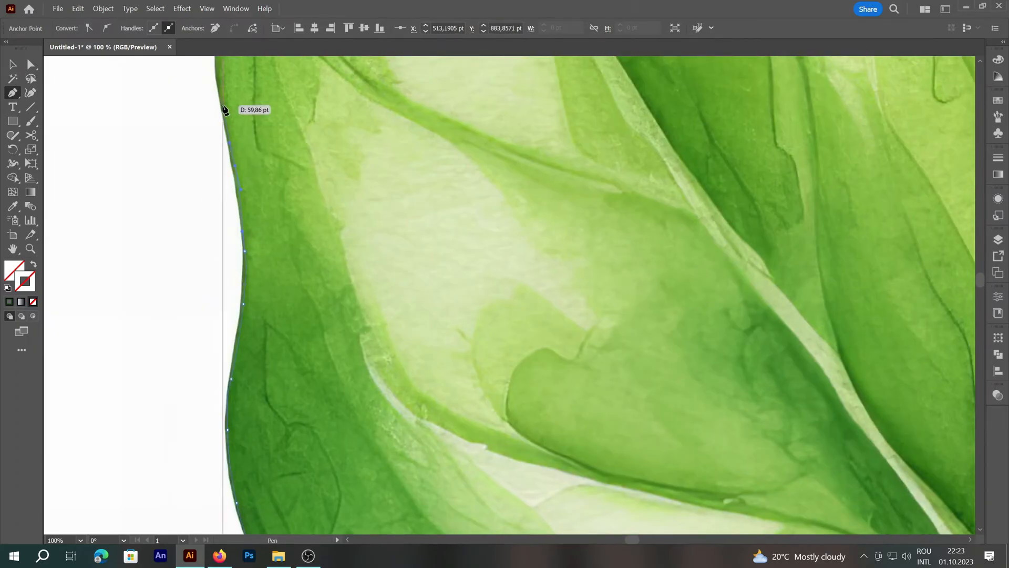
pyautogui.scroll(3)
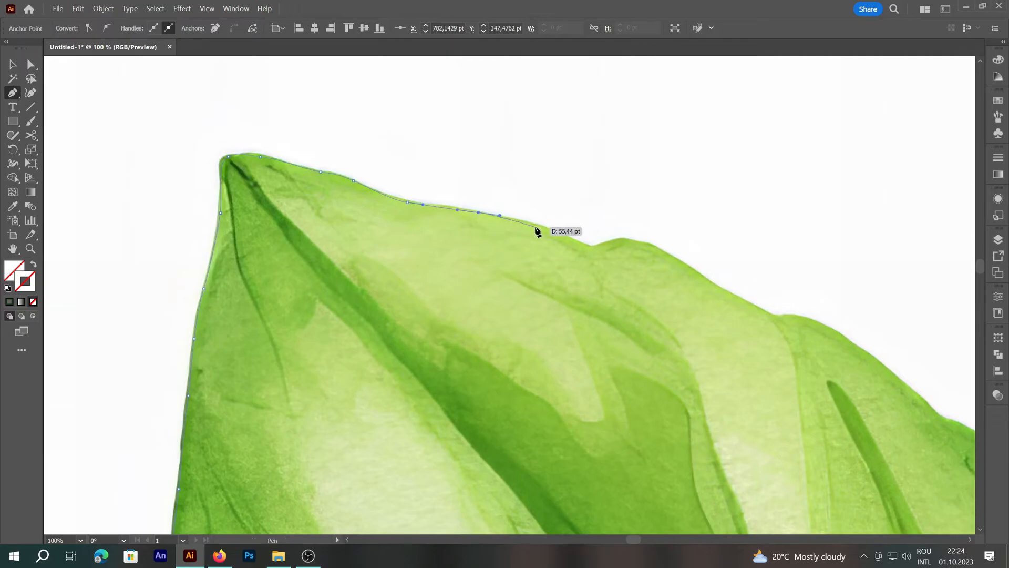
pyautogui.click(786, 329)
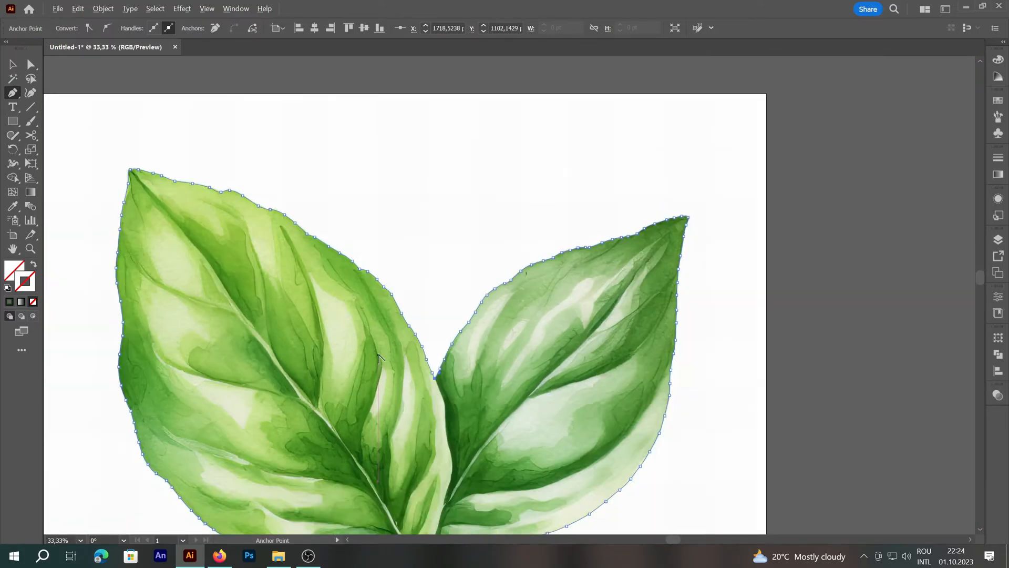
pyautogui.scroll(-3)
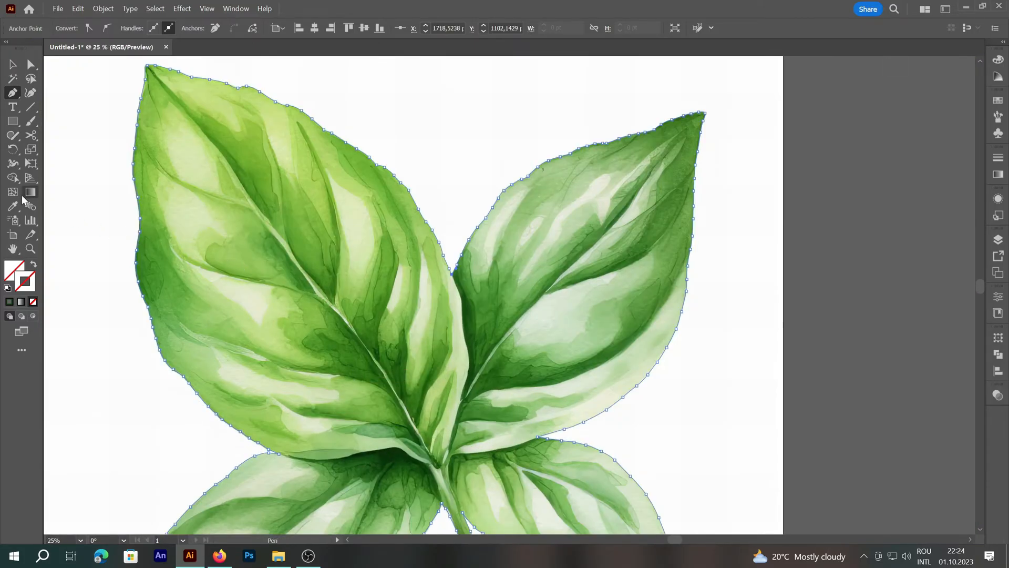
pyautogui.click(462, 307)
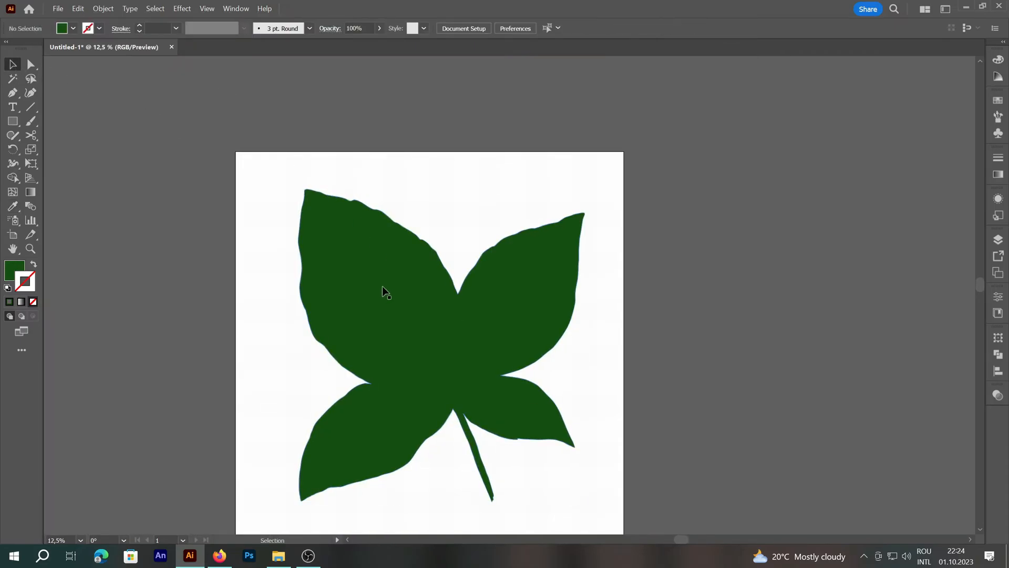
pyautogui.click(102, 9)
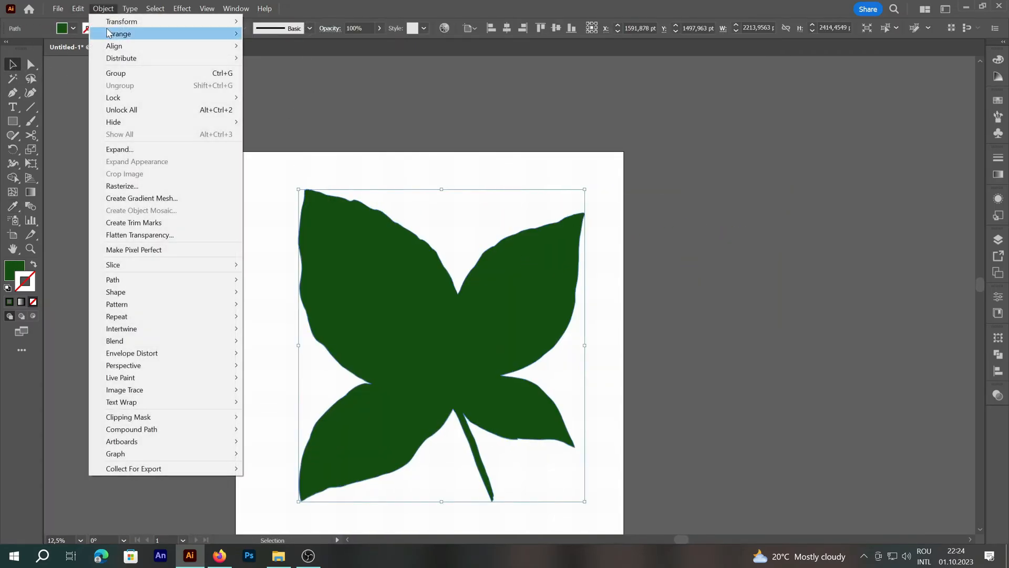
# Unlock all objects and make a clipping mask so the outline cuts the leaves from the white background
pyautogui.click(262, 112)
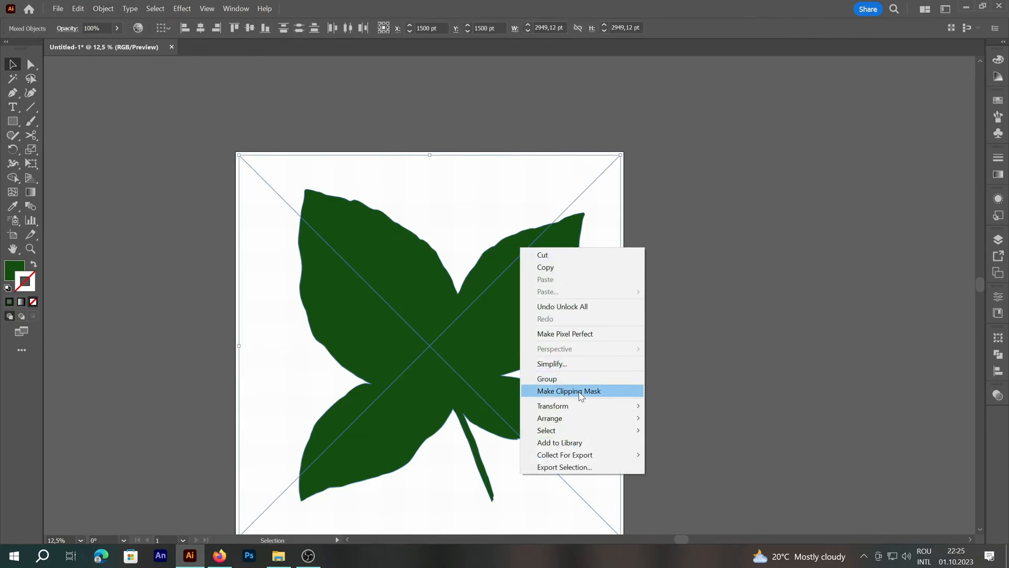
pyautogui.click(569, 391)
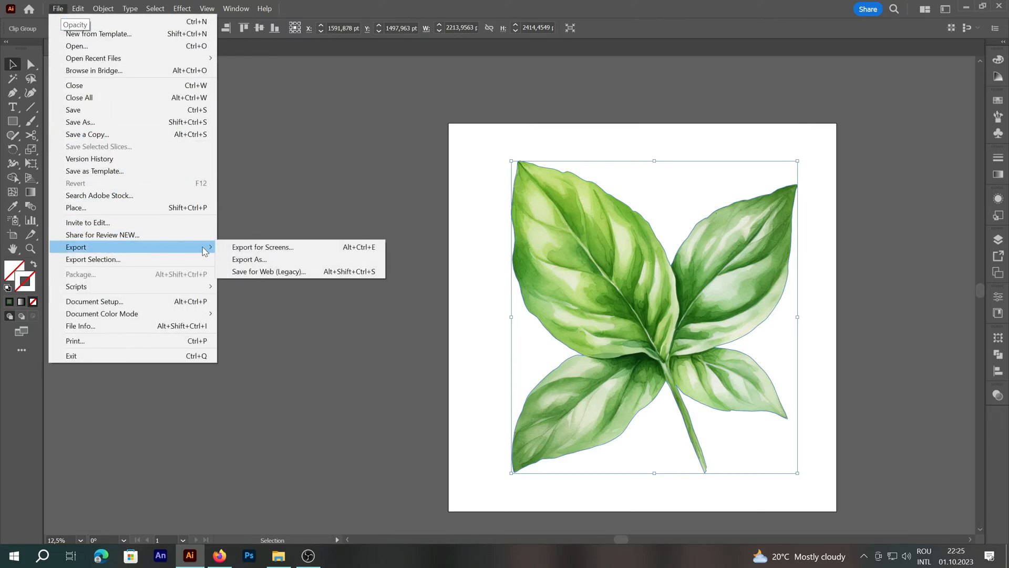
# Export As PNG at Screen 72 ppi with a transparent background and confirm
pyautogui.click(250, 259)
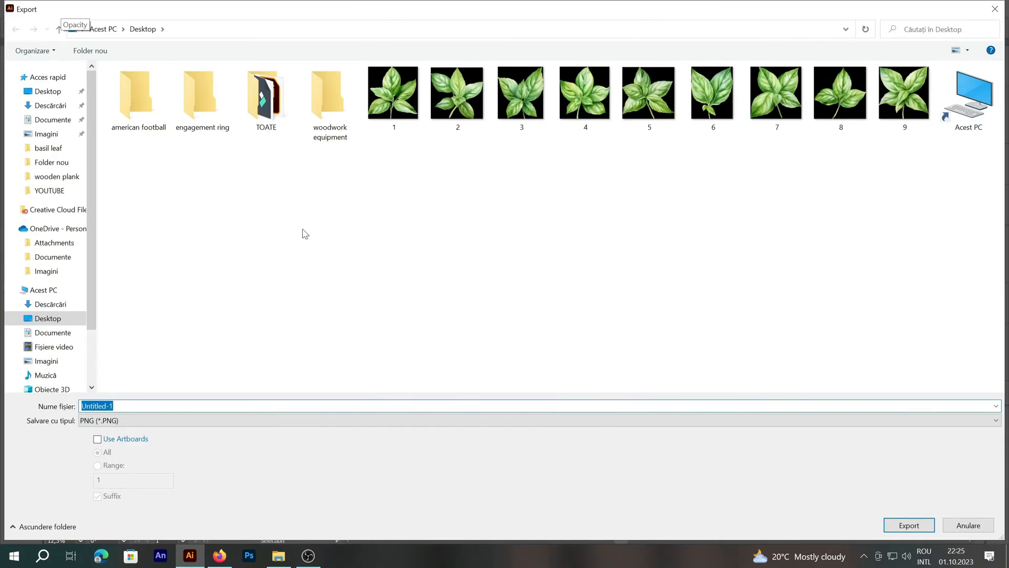
pyautogui.click(908, 525)
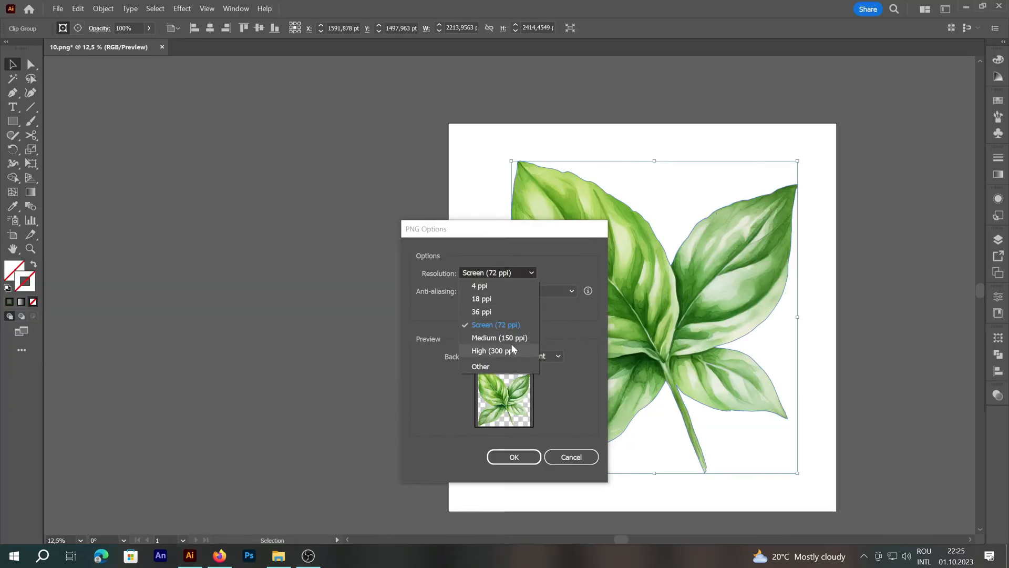
pyautogui.click(496, 325)
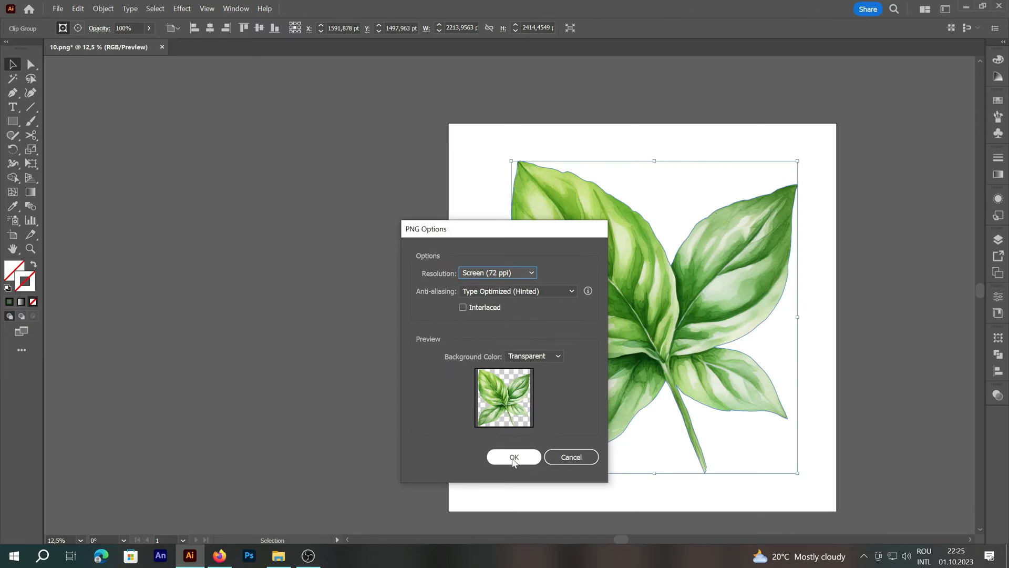
pyautogui.click(513, 457)
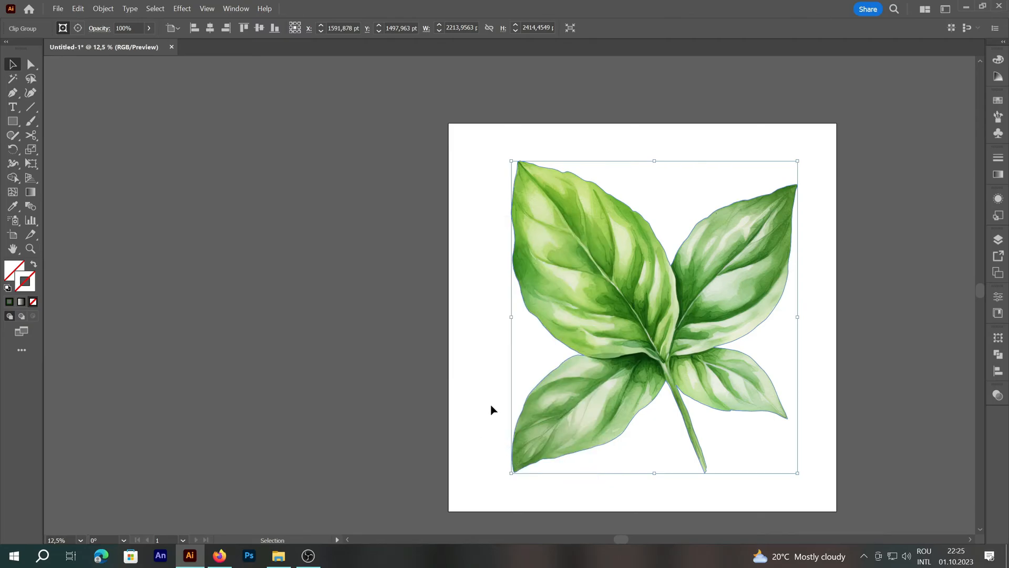
pyautogui.moveTo(477, 392)
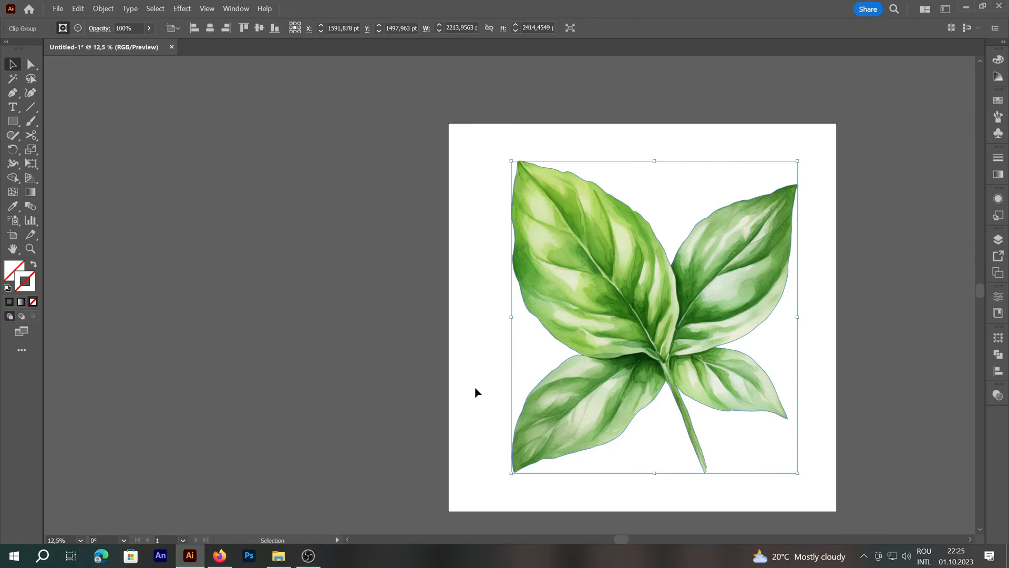